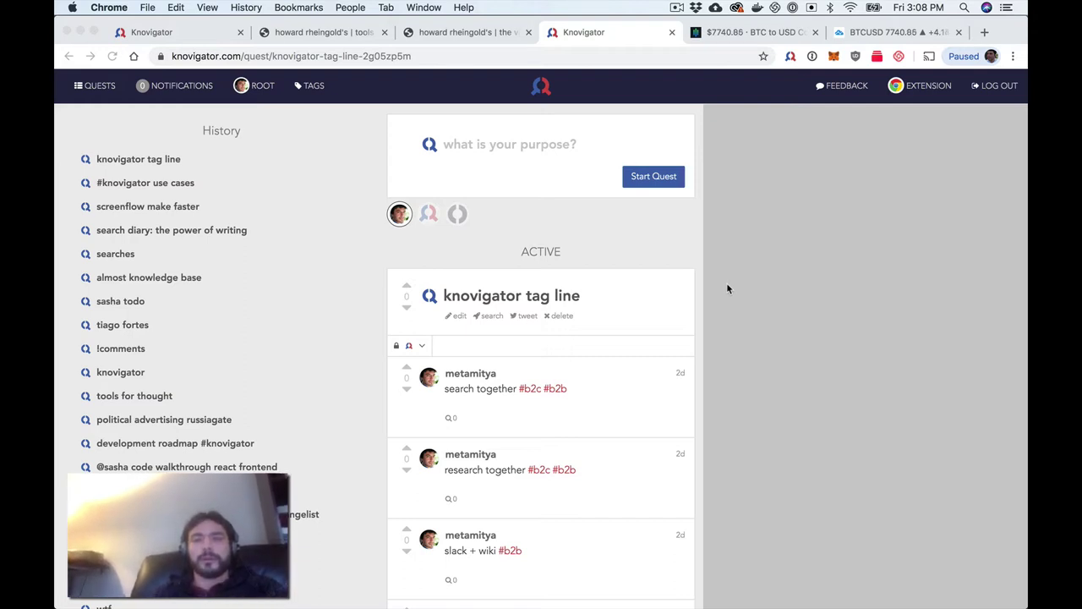
Scroll down to the 'turn your google searches into notes' answer and its three subquests
scroll("down", 3)
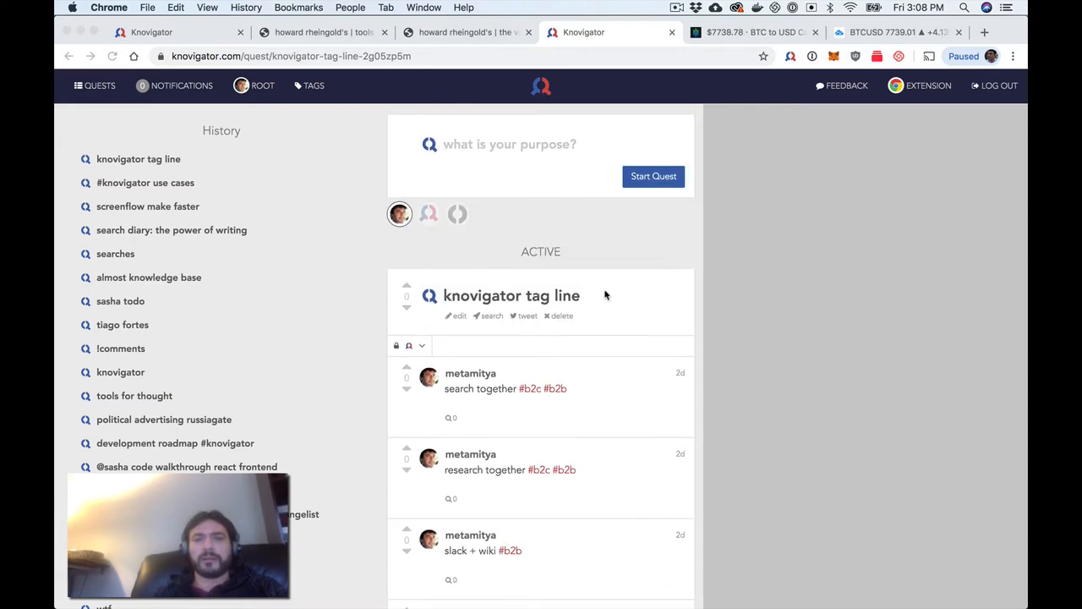
scroll("down", 3)
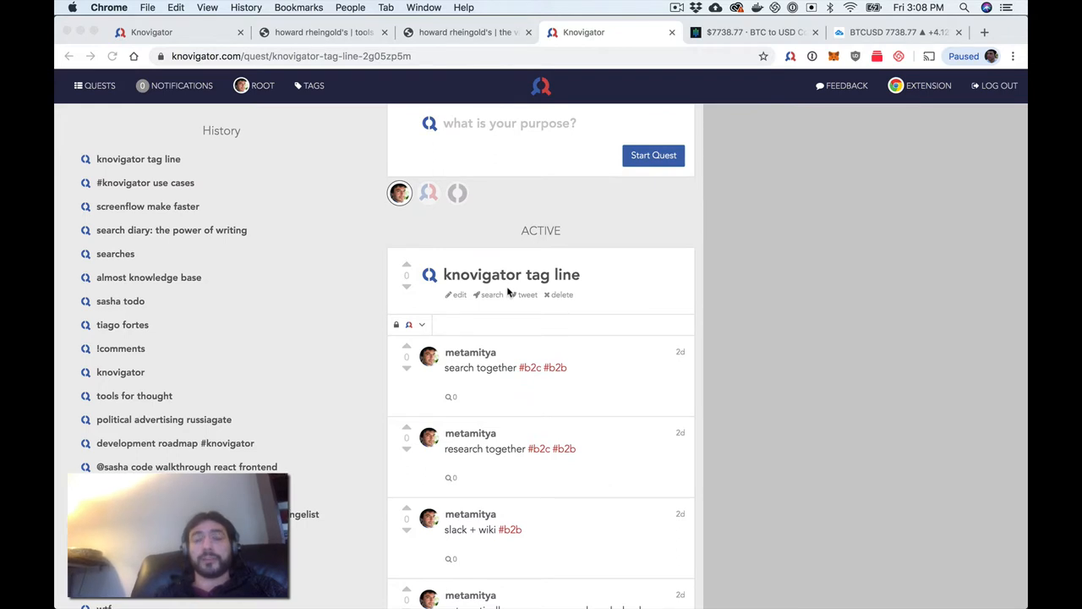
mouse_move(594, 285)
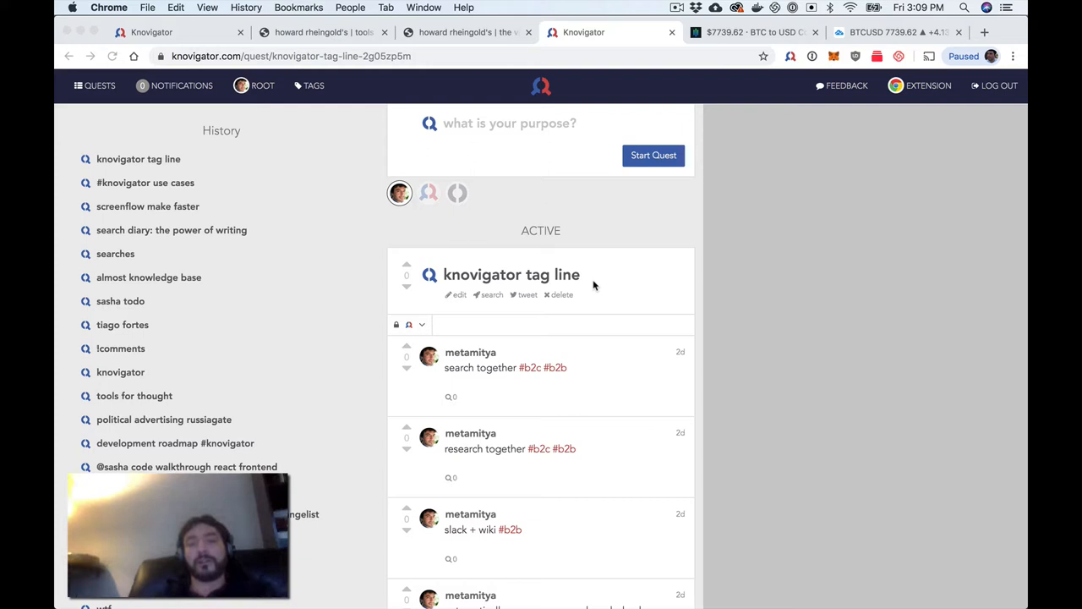
scroll("down", 3)
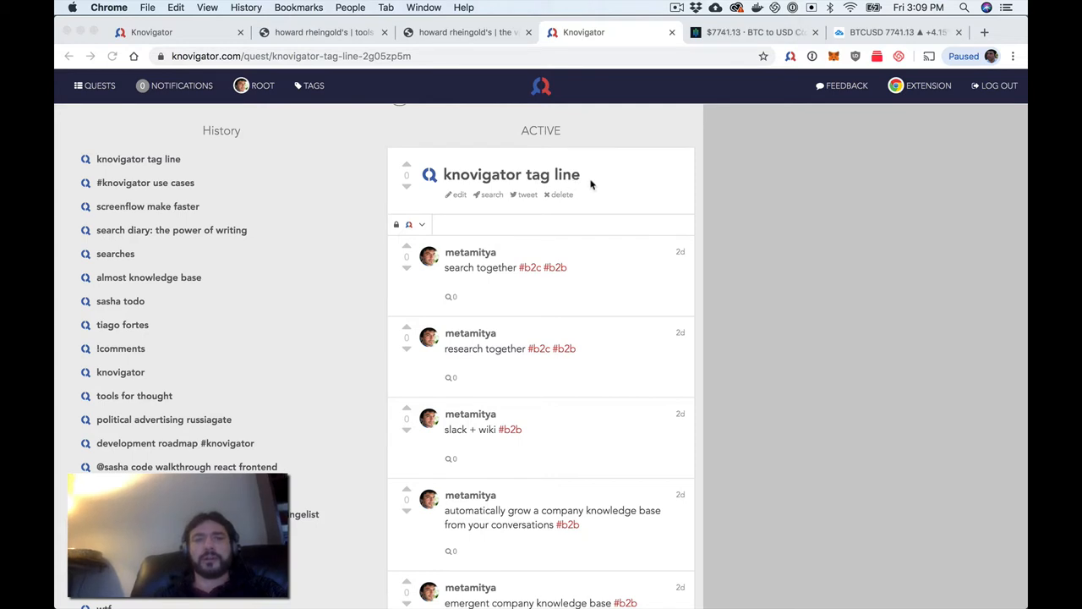
mouse_move(579, 187)
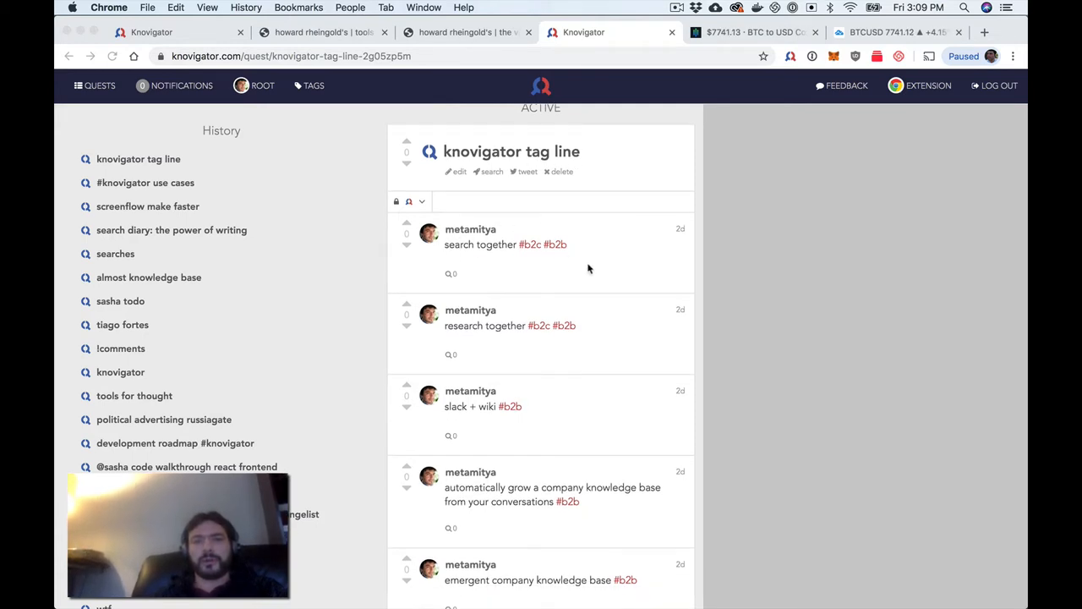
scroll("down", 3)
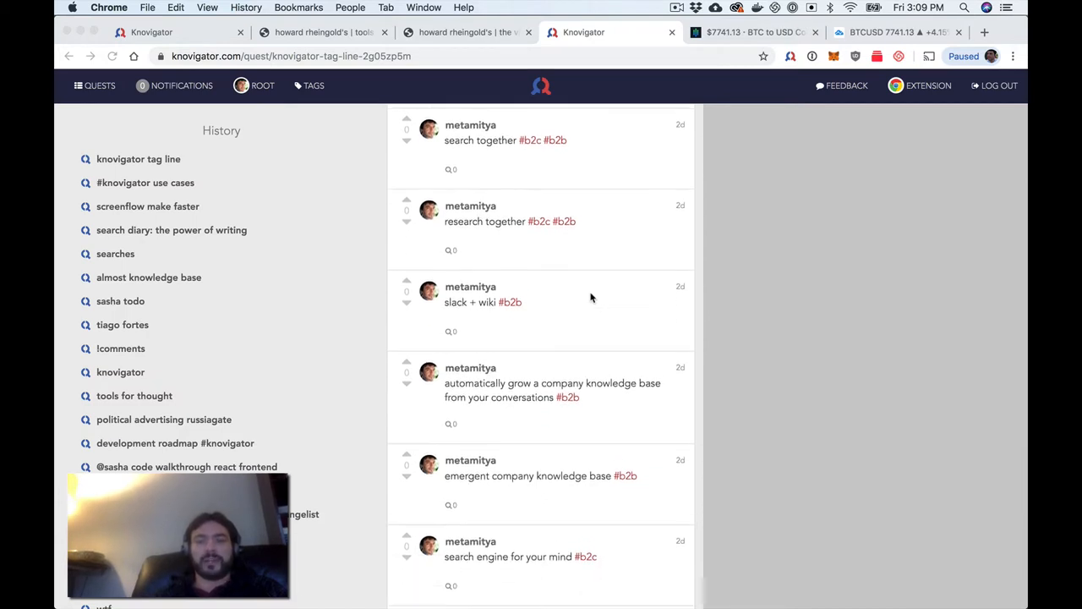
scroll("down", 3)
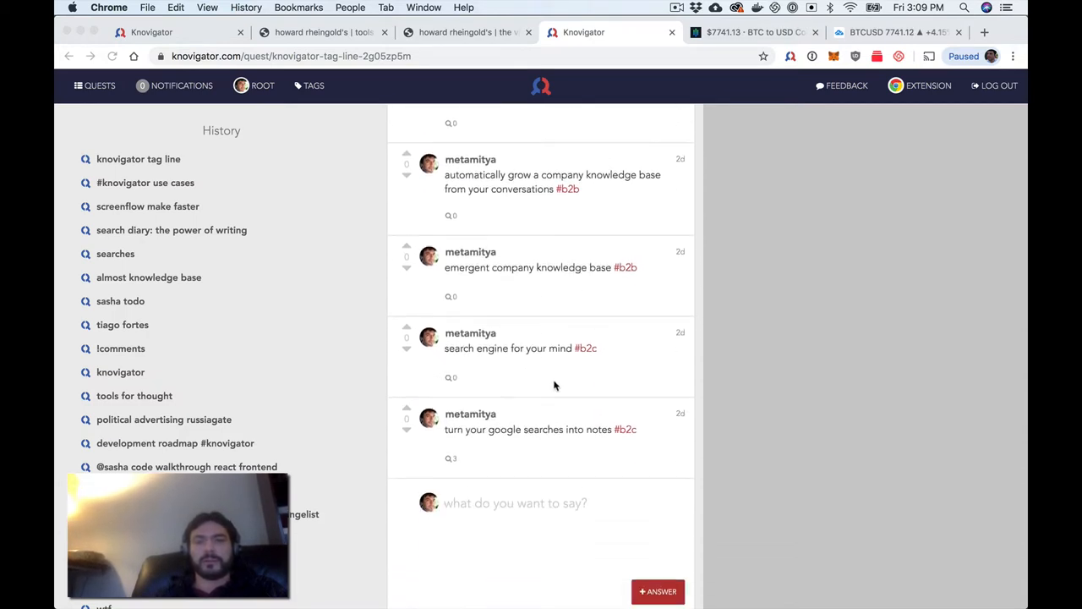
scroll("down", 3)
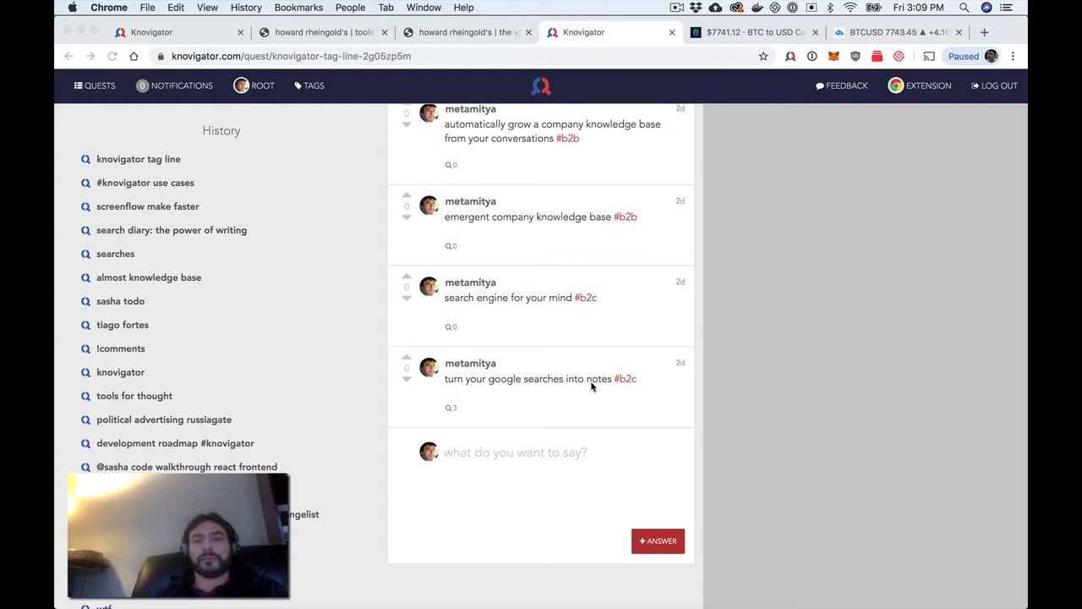
scroll("down", 3)
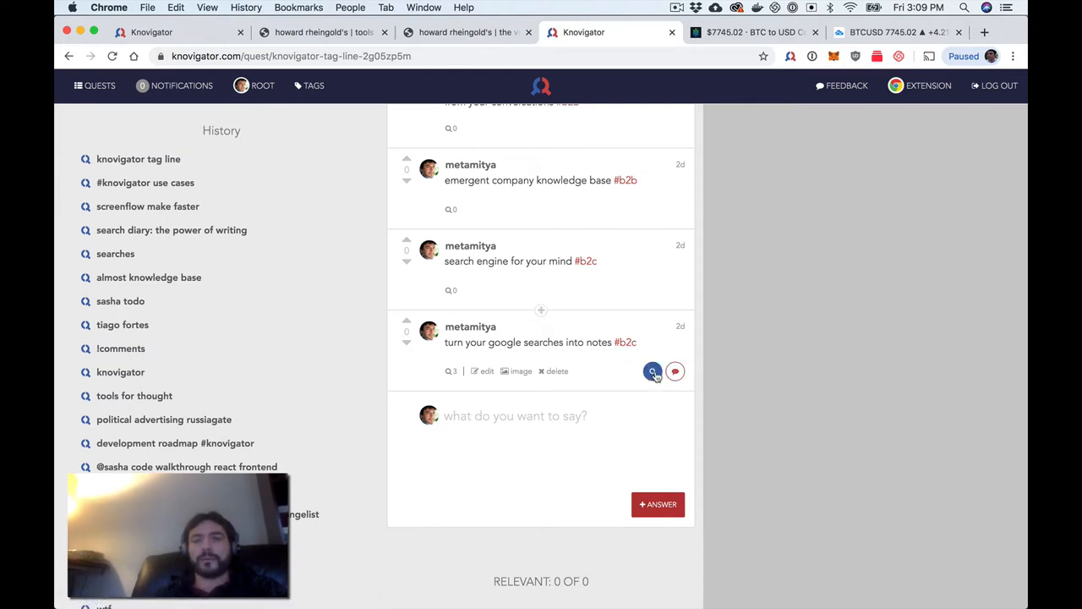
mouse_move(454, 374)
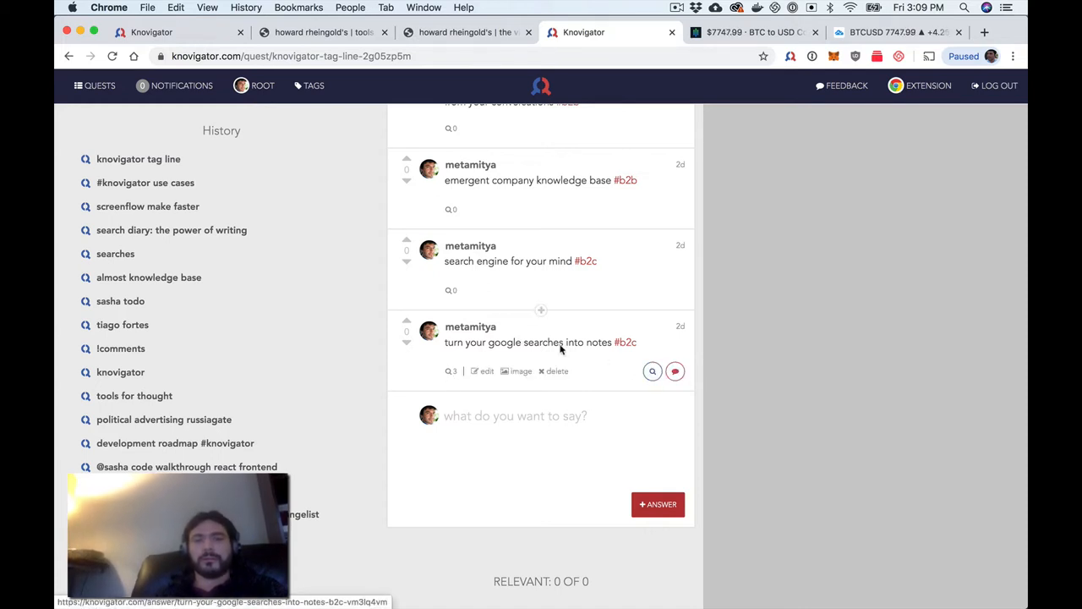
mouse_move(613, 365)
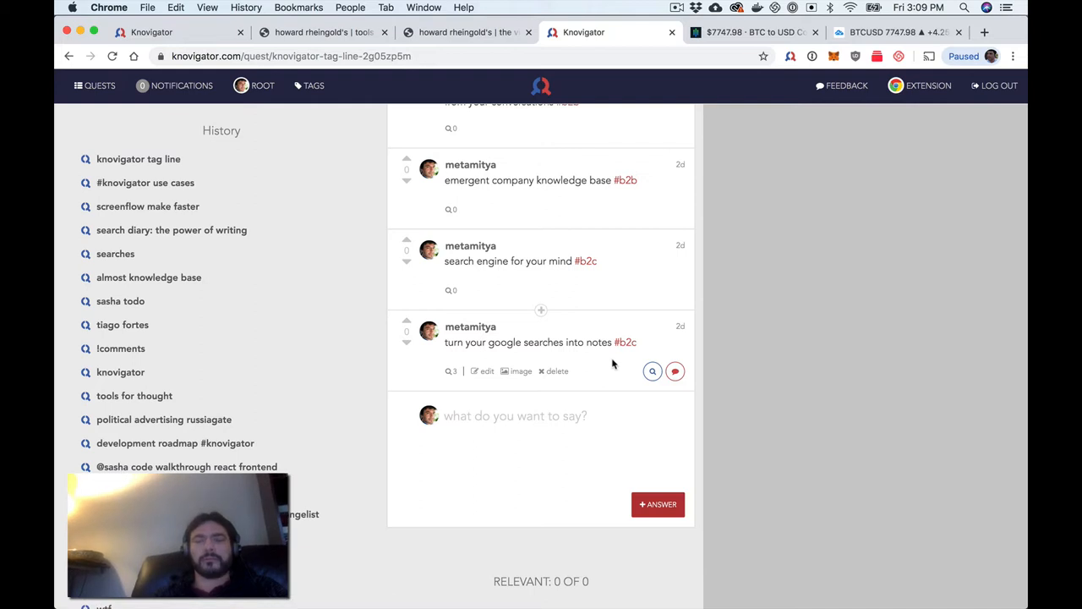
mouse_move(653, 372)
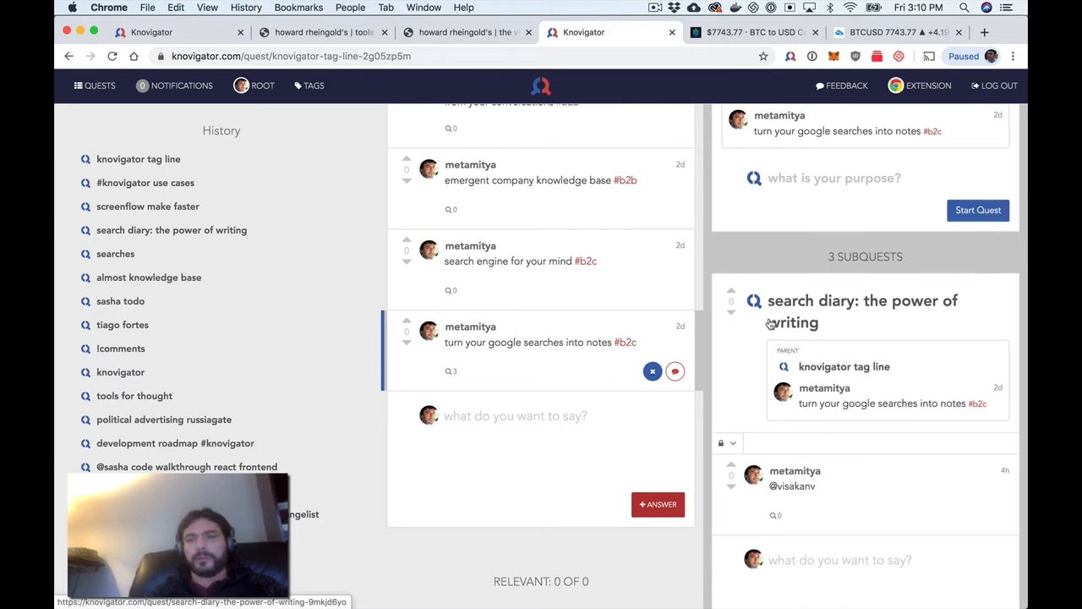
scroll("down", 3)
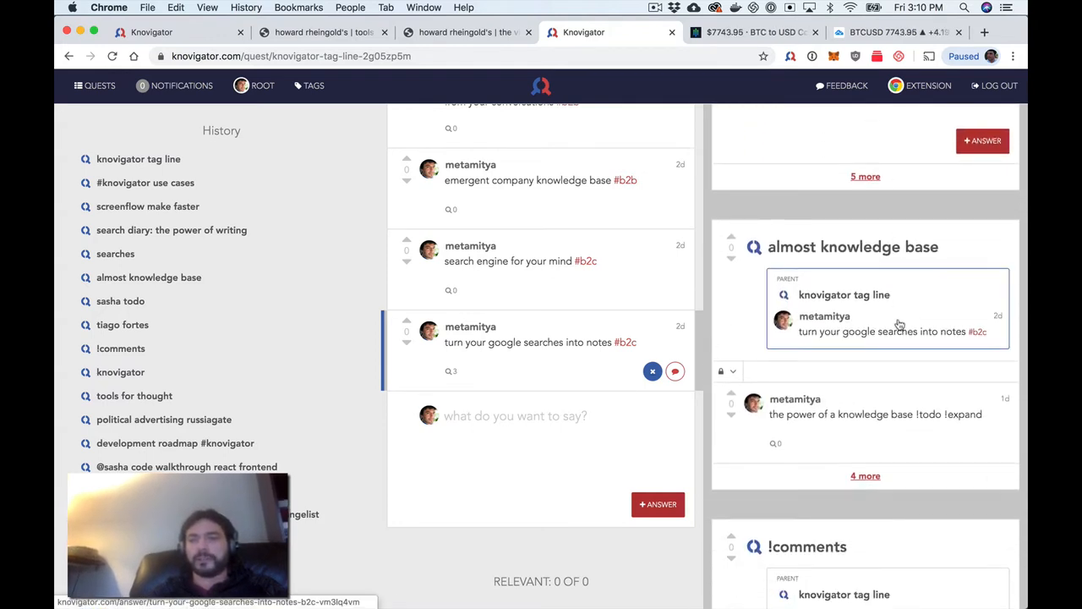
scroll("down", 3)
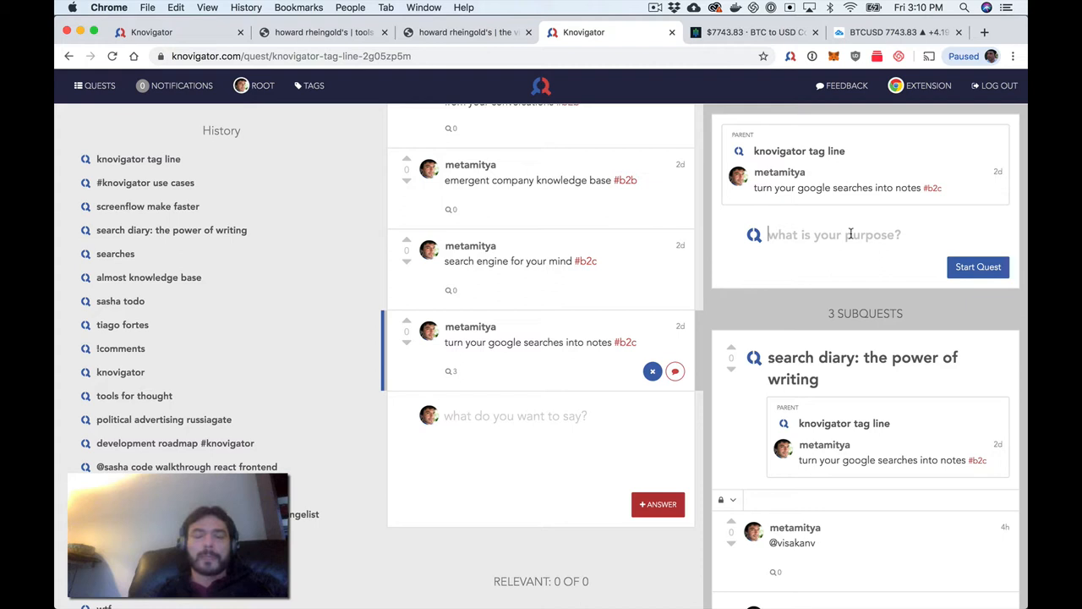
Start the 'search diary video breakdown' subquest and open the Knovigator save panel
type("search diary video breakdown")
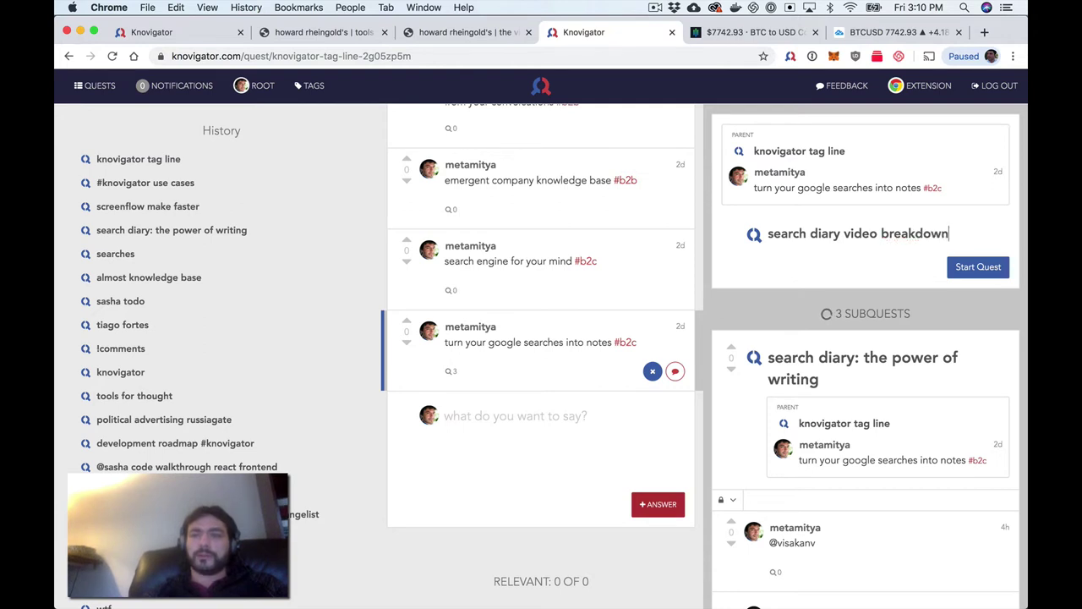
left_click(978, 267)
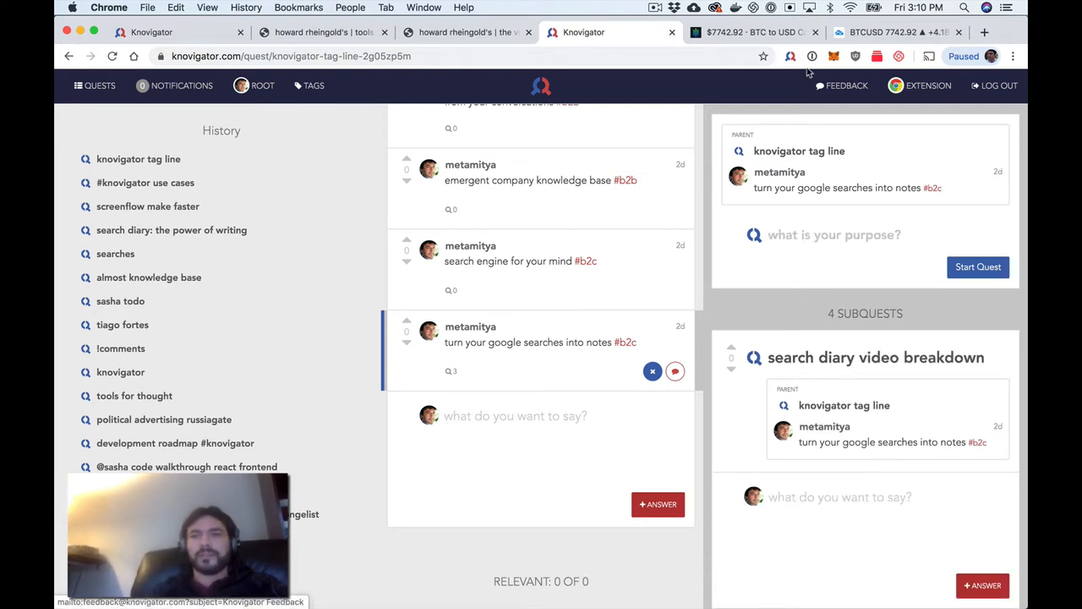
left_click(790, 56)
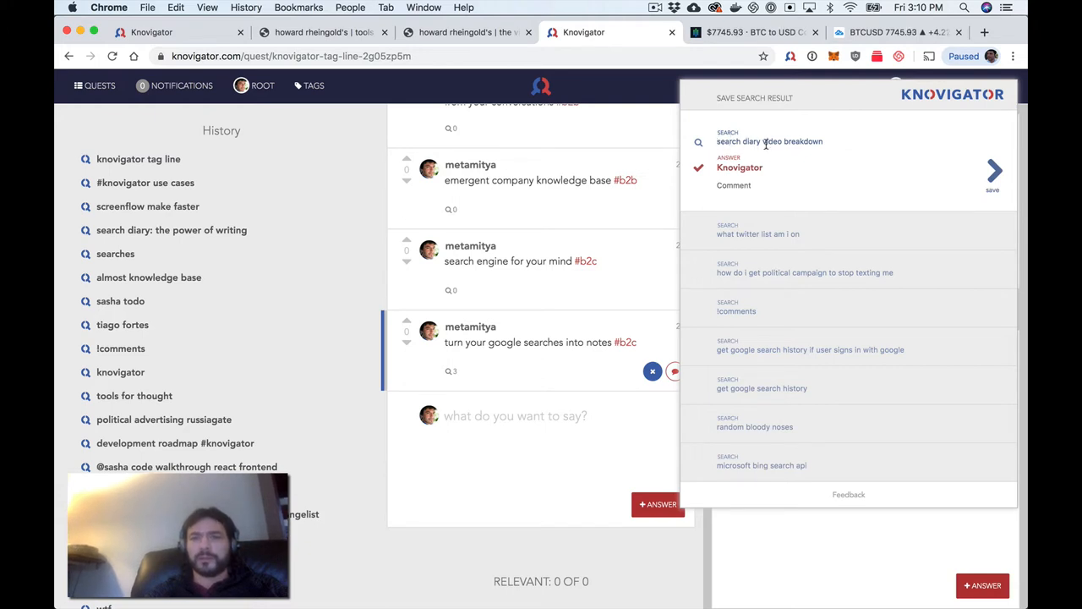
mouse_move(816, 150)
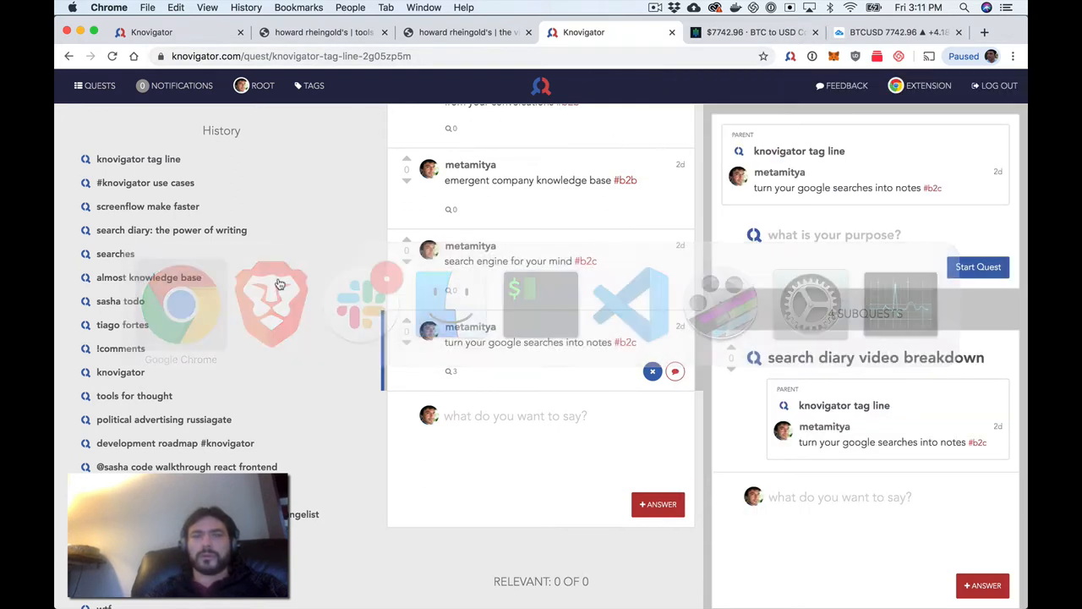
Play the search diary YouTube video and open Knovigator's save panel at 00:28
left_click(987, 33)
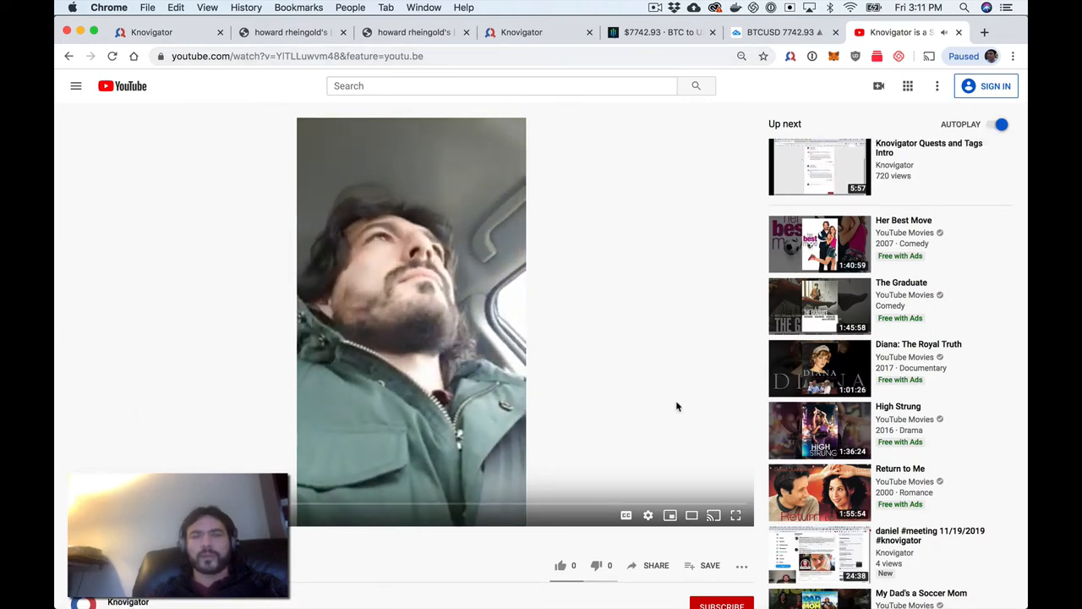
scroll("down", 3)
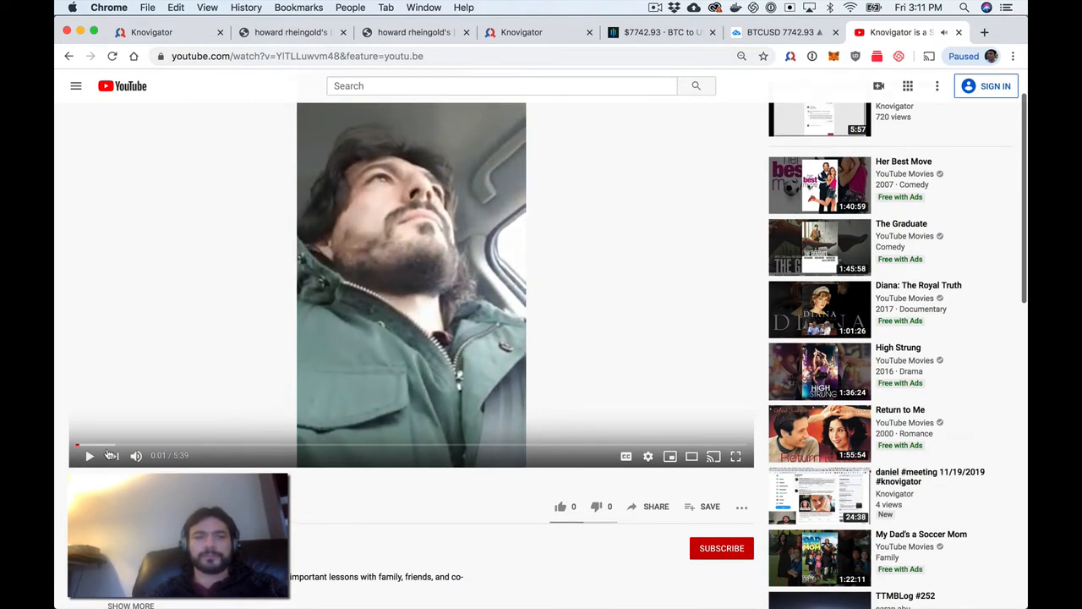
mouse_move(89, 458)
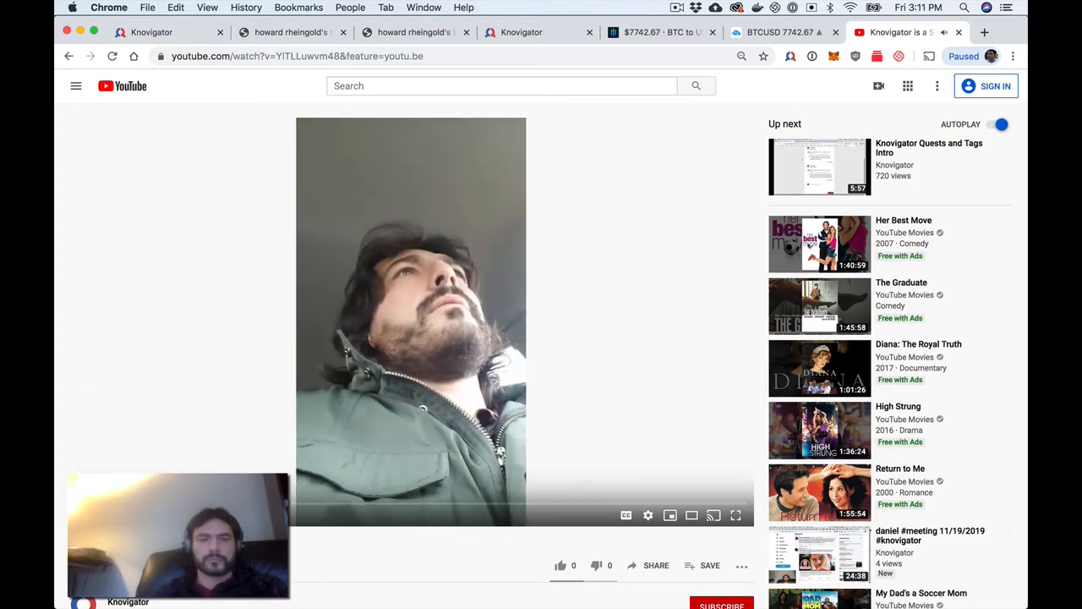
left_click(789, 56)
type("!time:00:28")
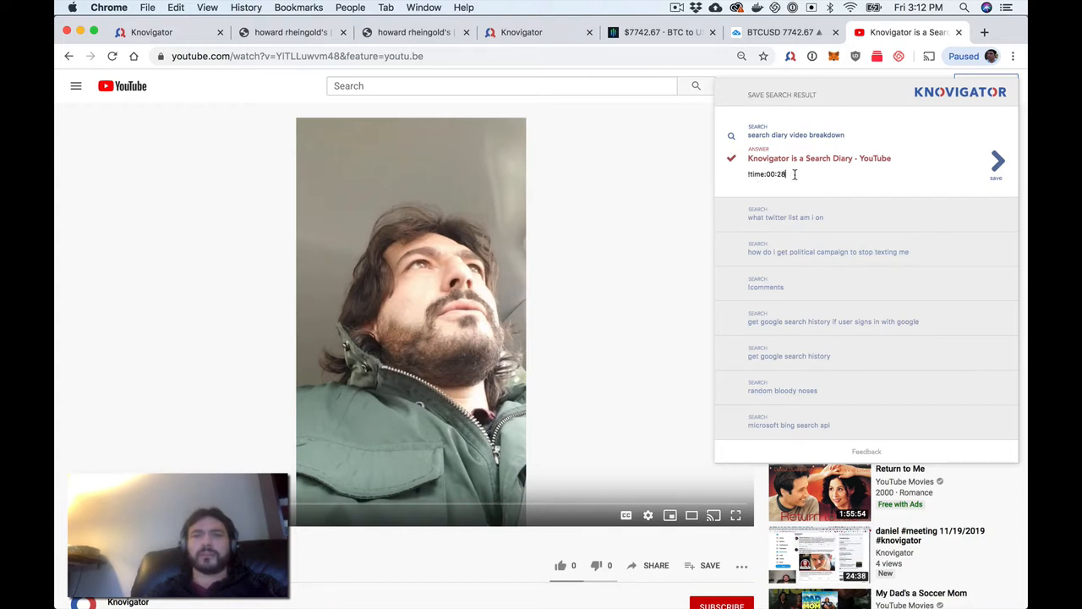
mouse_move(674, 273)
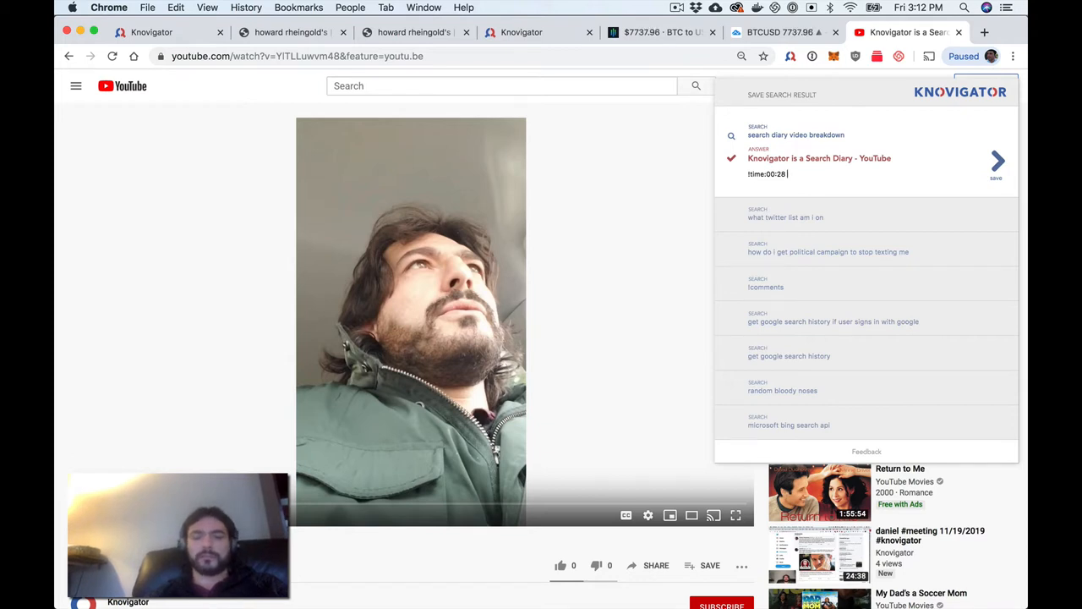
Note '!time:00:28 knovigator as a search diary main' on the video result
type("knovigator as a search dia")
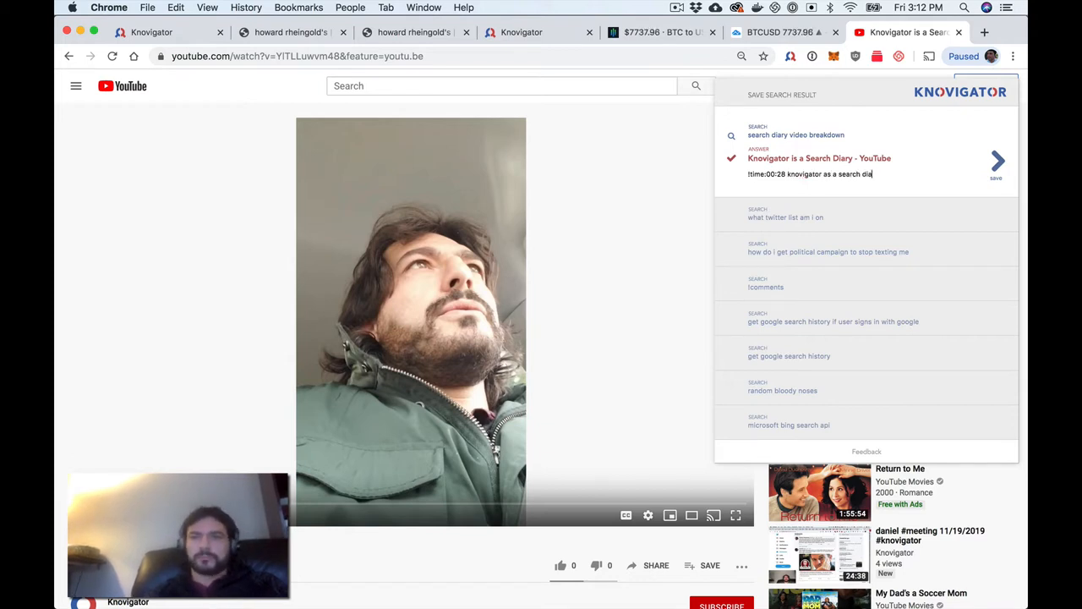
type("ry main")
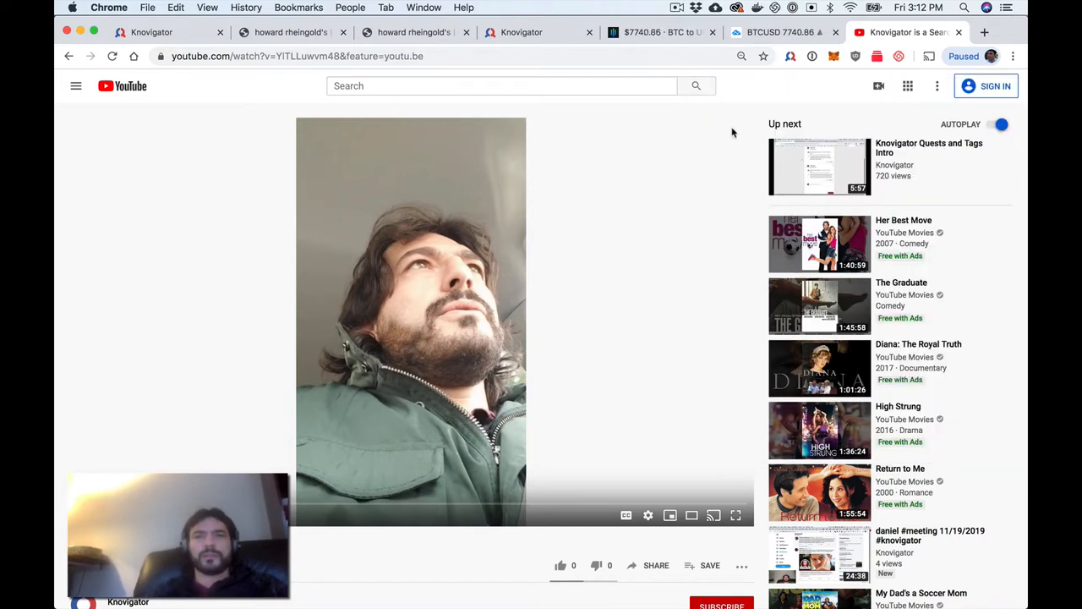
Return to Knovigator's recent quests and scroll toward 'search diary video breakdown'
left_click(522, 33)
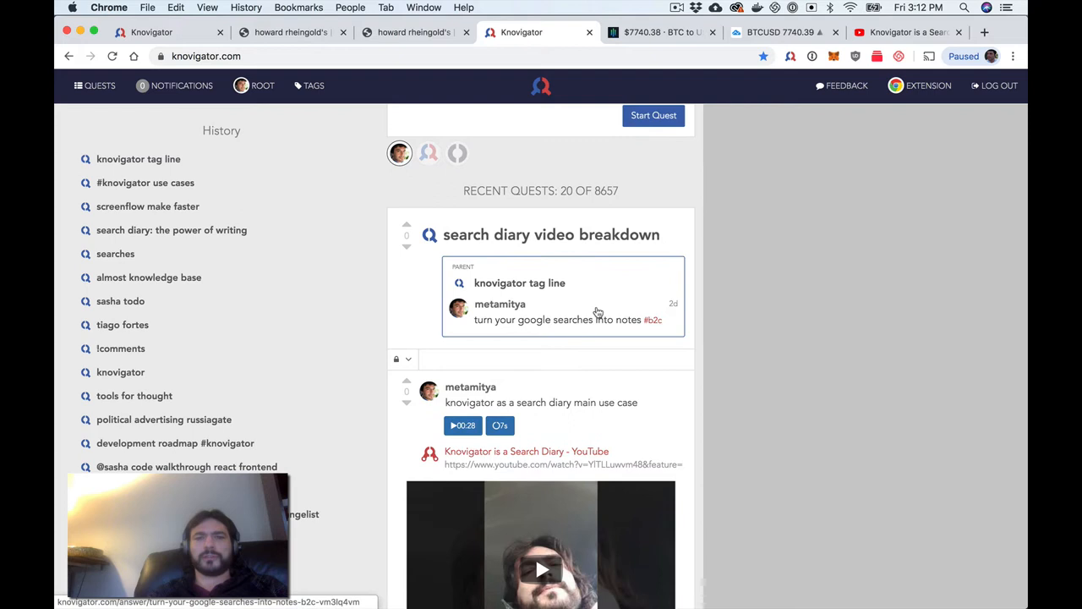
scroll("down", 3)
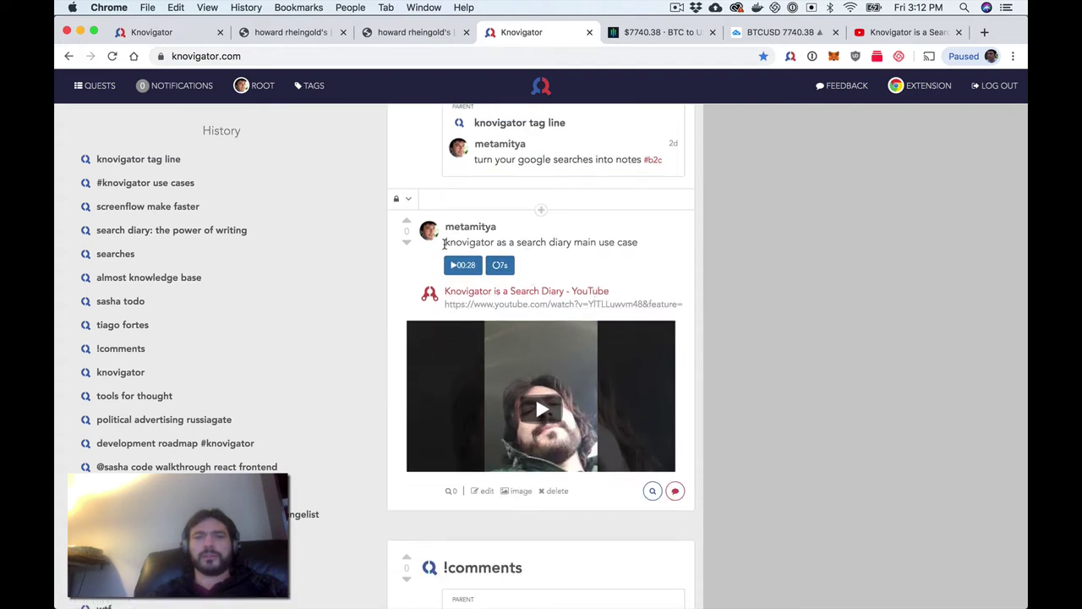
mouse_move(643, 263)
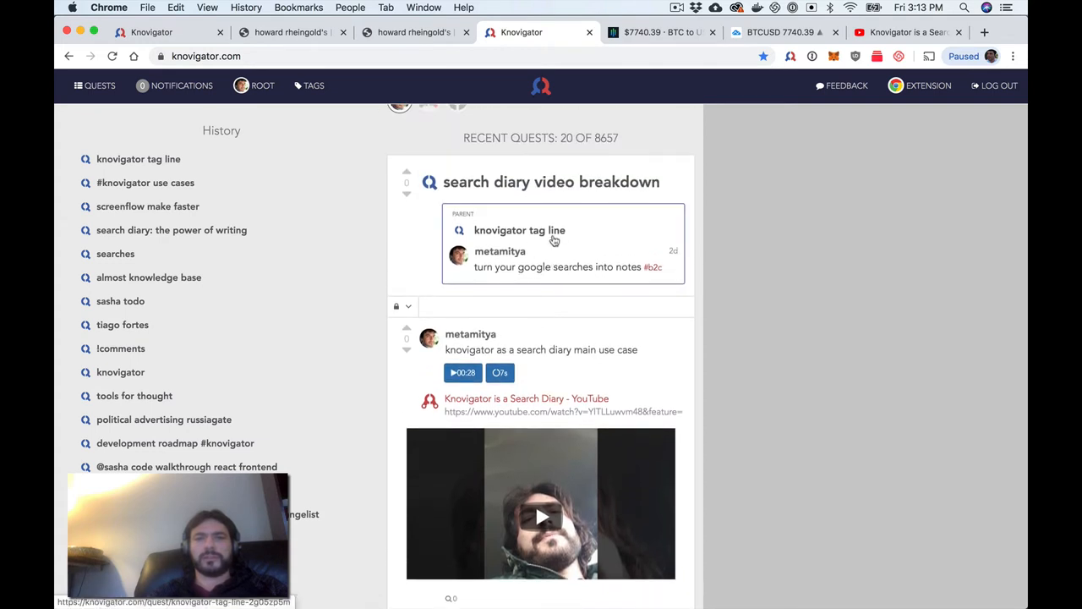
mouse_move(554, 277)
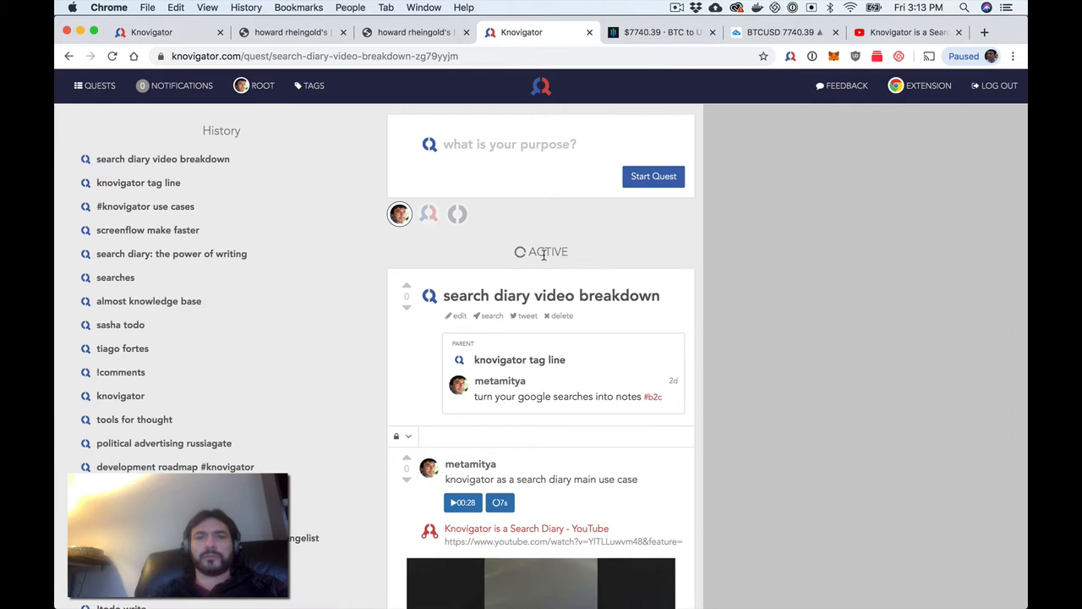
Scroll the quest page past the 00:28 video note before returning to the video
scroll("down", 3)
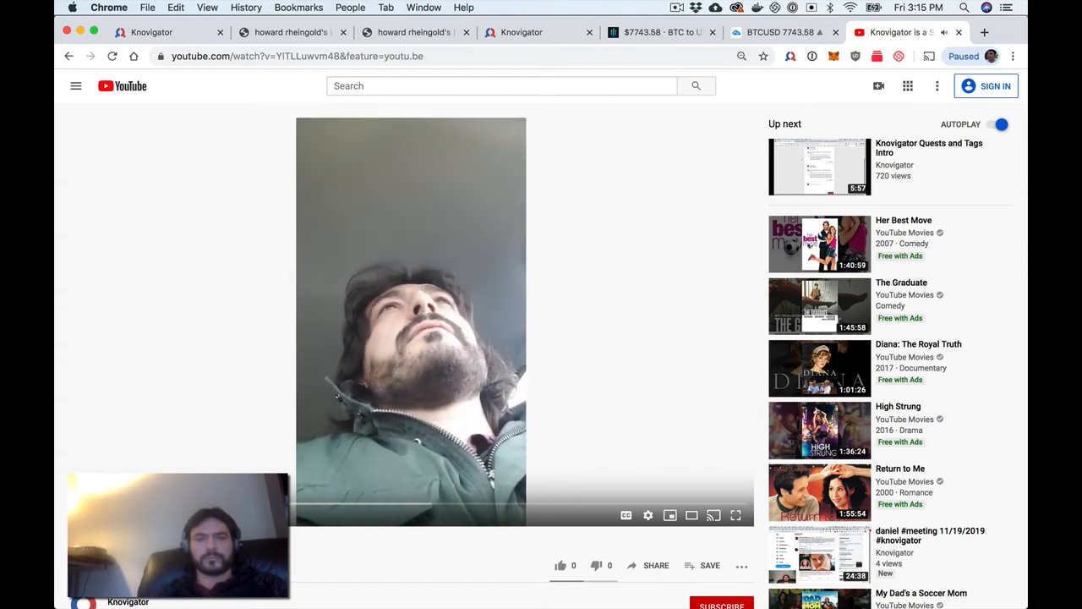
Save Visakan Veerasamy's journaling tweet to the quest with Knovigator
left_click(522, 32)
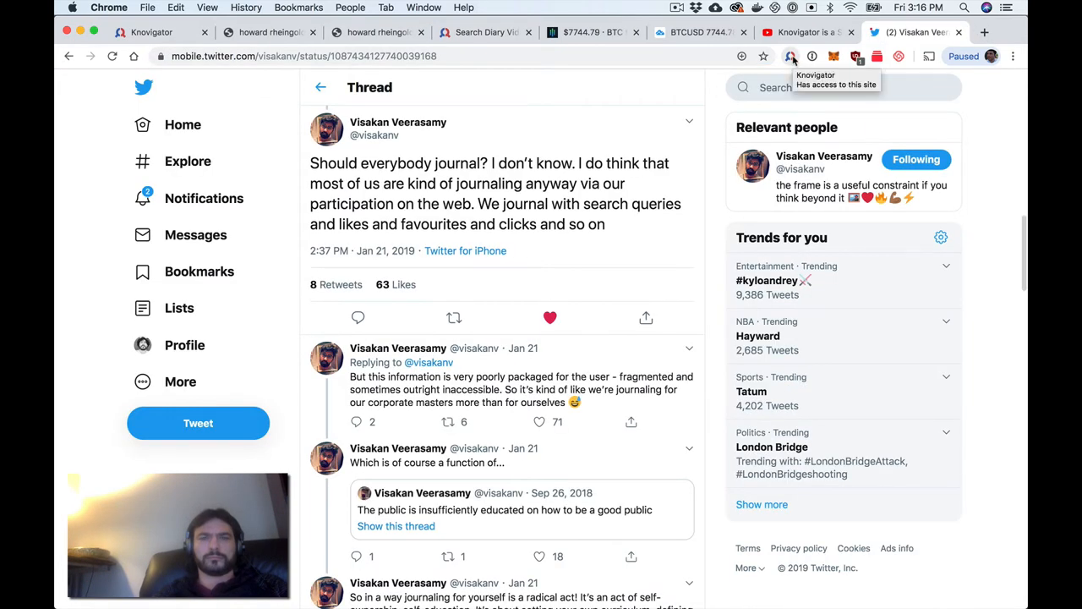
left_click(787, 57)
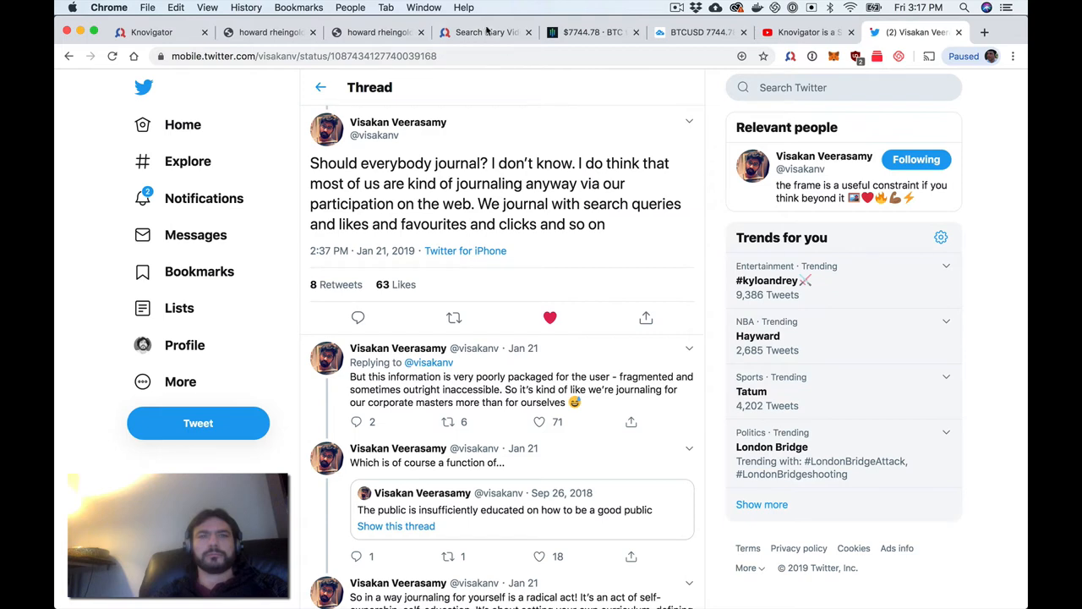
mouse_move(486, 32)
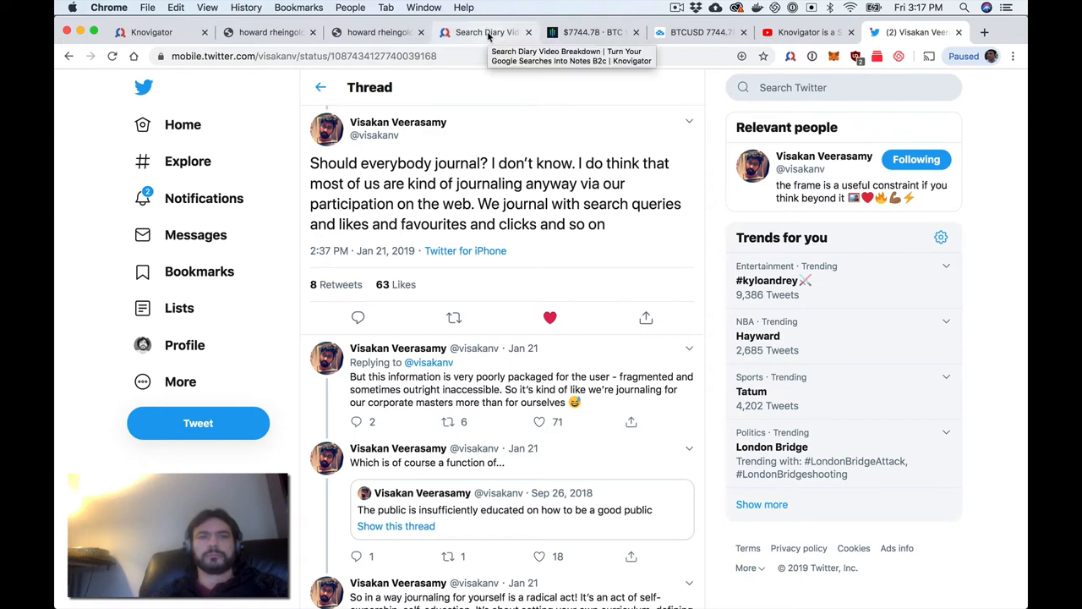
Note on the Visakan tweet that it helped formulate five years of recording search queries
left_click(487, 32)
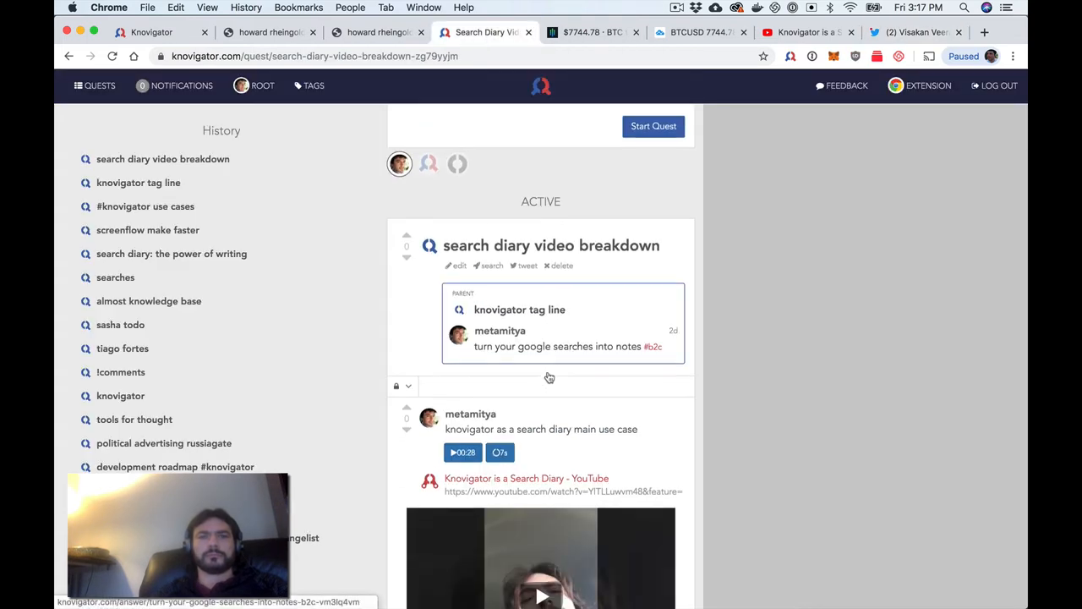
scroll("down", 3)
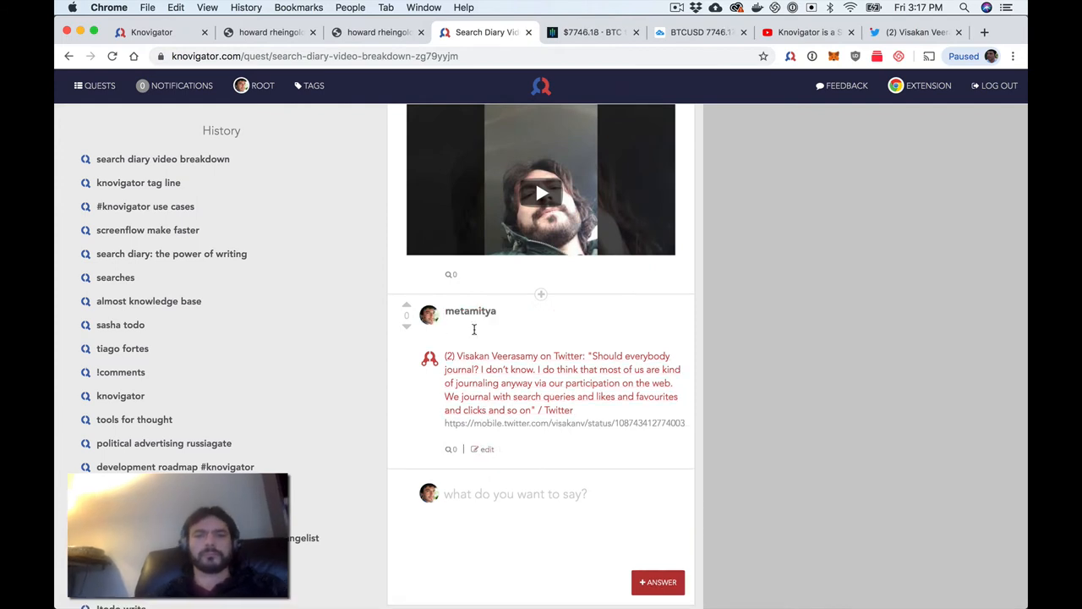
type("This tweet")
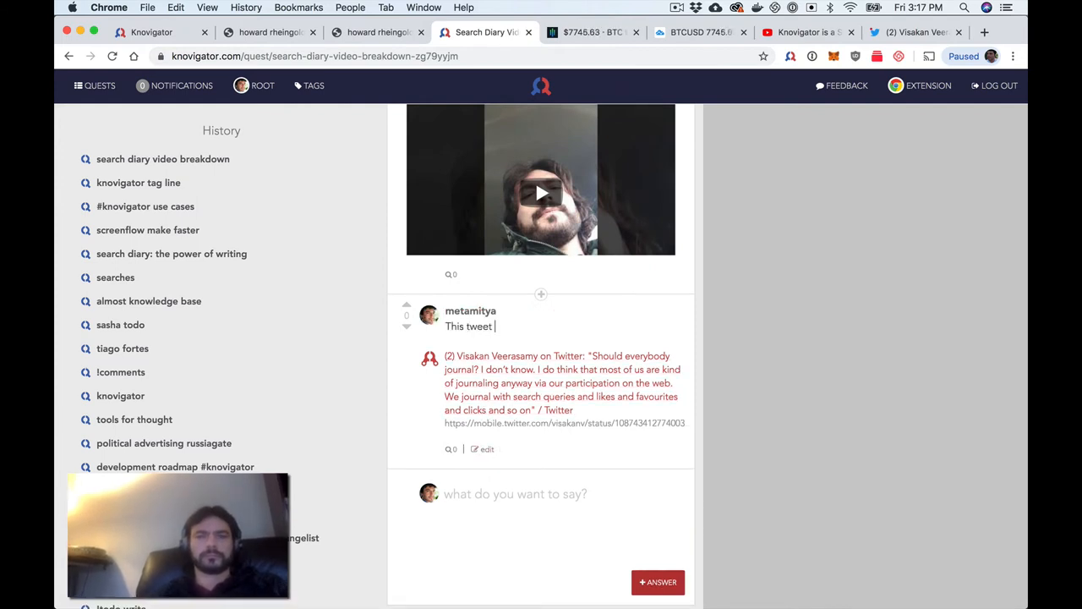
type("by Visakan helped me")
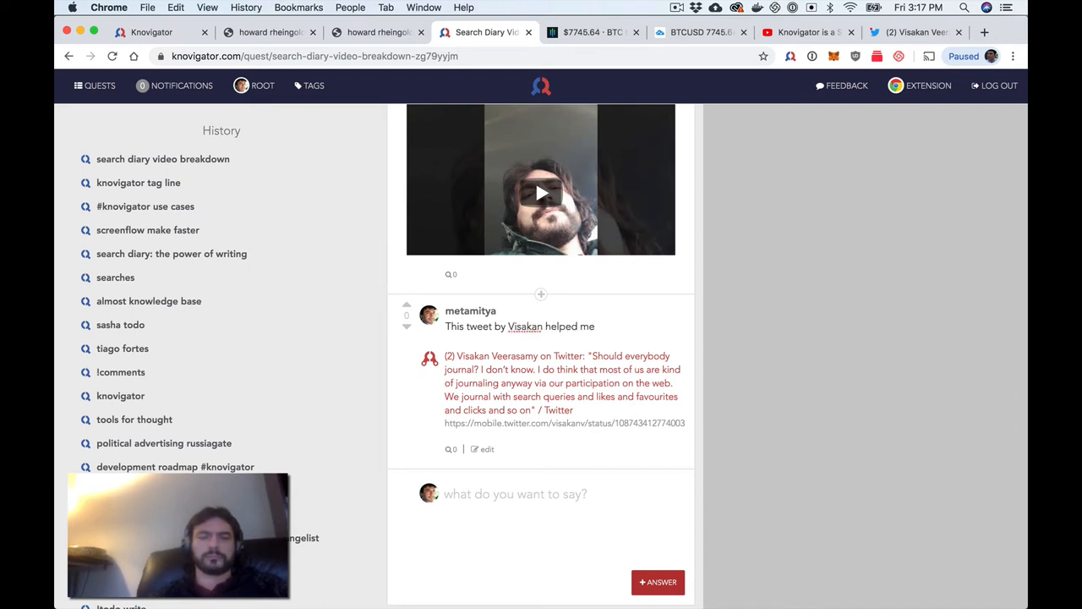
type("formulate what I have been")
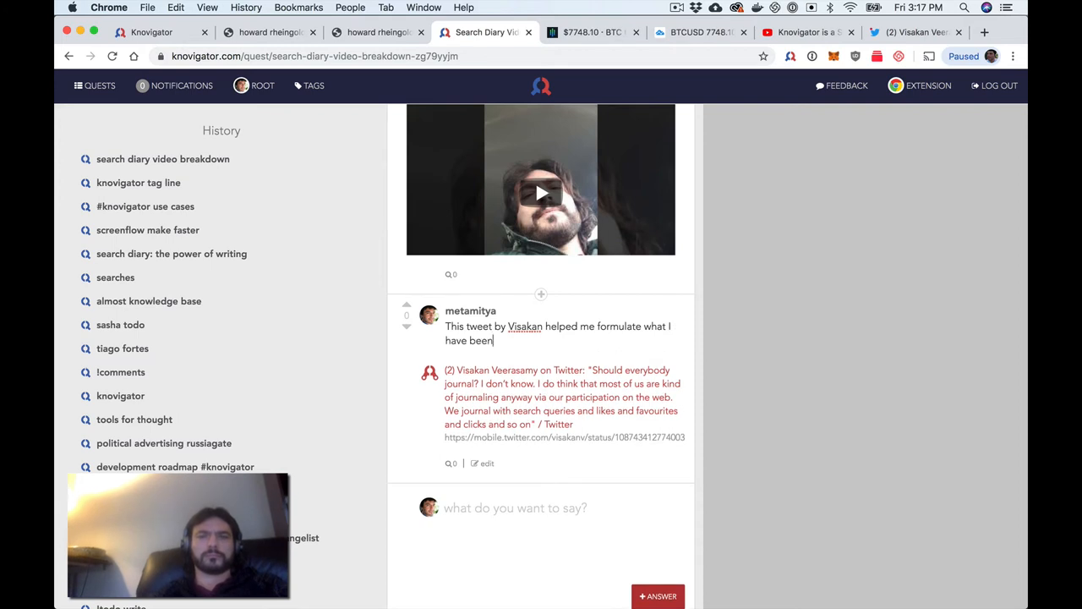
type("doing for the past five yer")
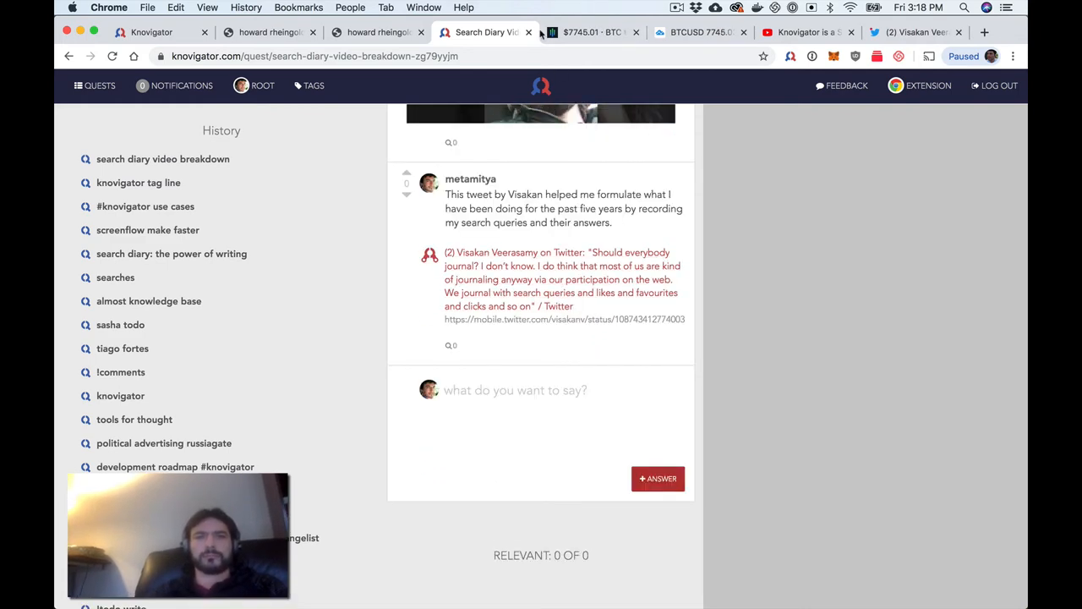
On the video, write a 02:00 note: search queries (and answers) have very low activation cost
left_click(804, 32)
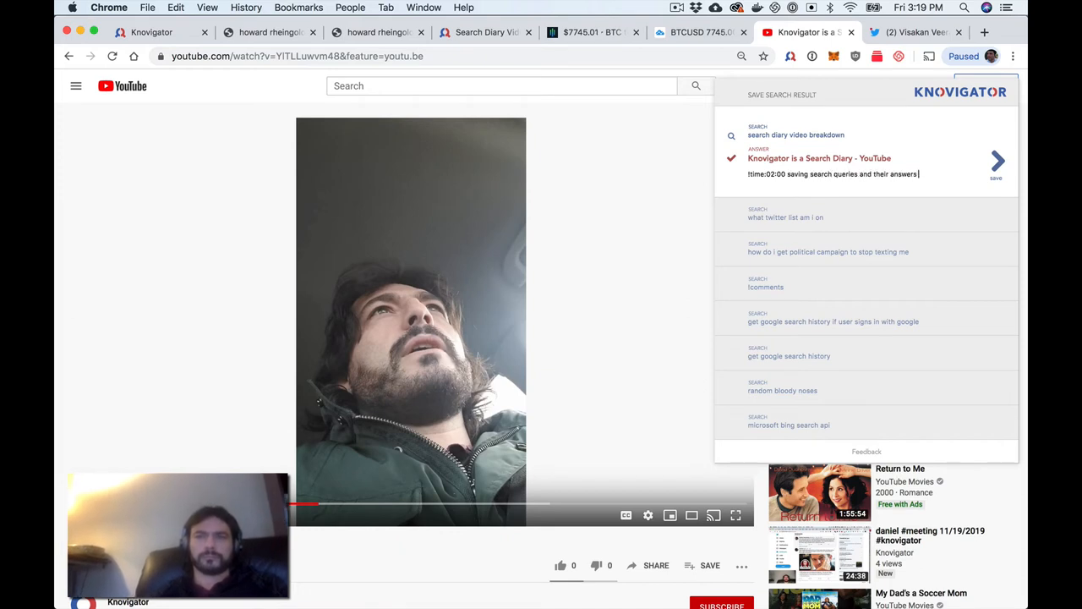
type("is very low")
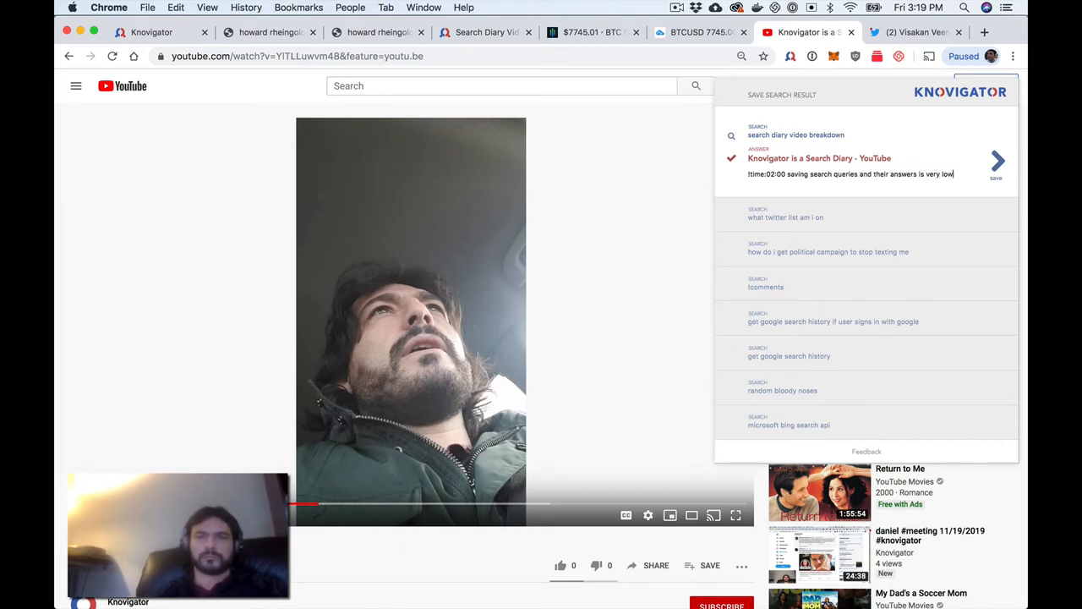
type("activation cost")
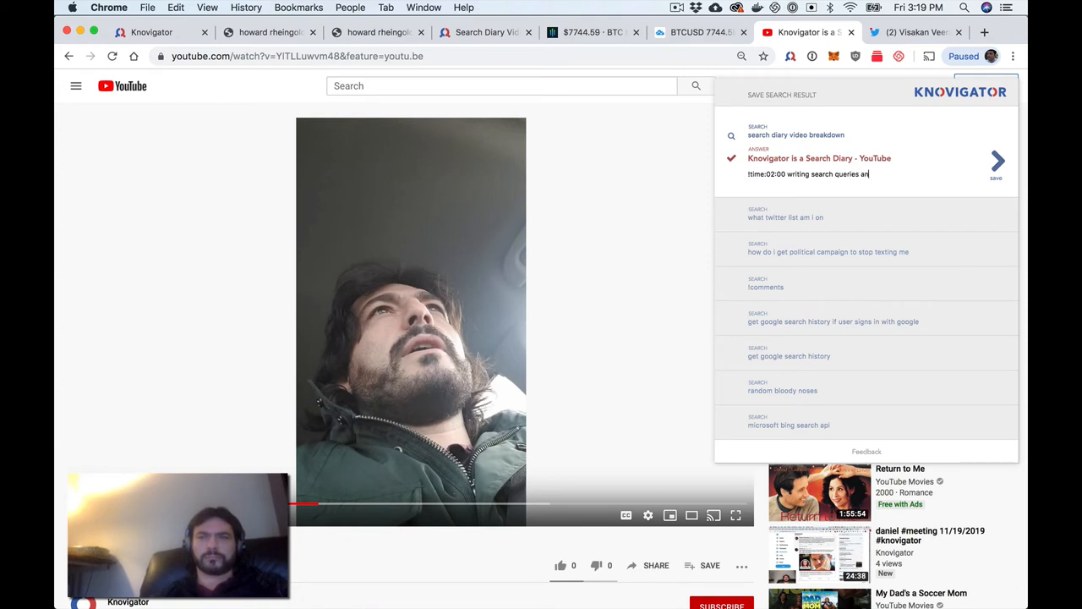
type("(and their answers)")
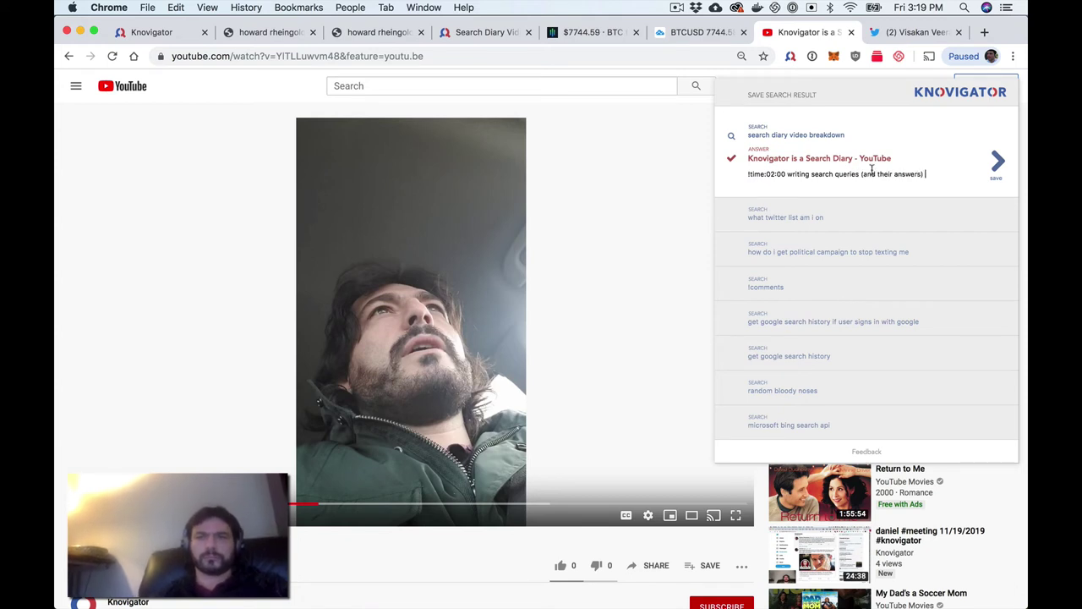
type("is some of th")
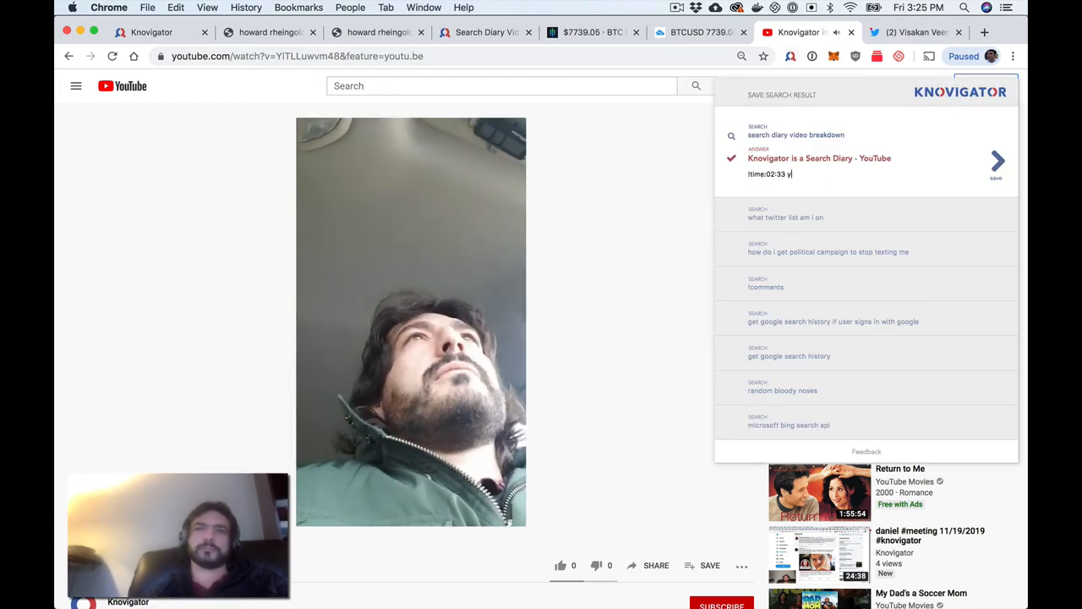
Add notes at 03:13 on bookmarking tools and 04:40 on search queries as categorization
type("ou're already doing half the work of w")
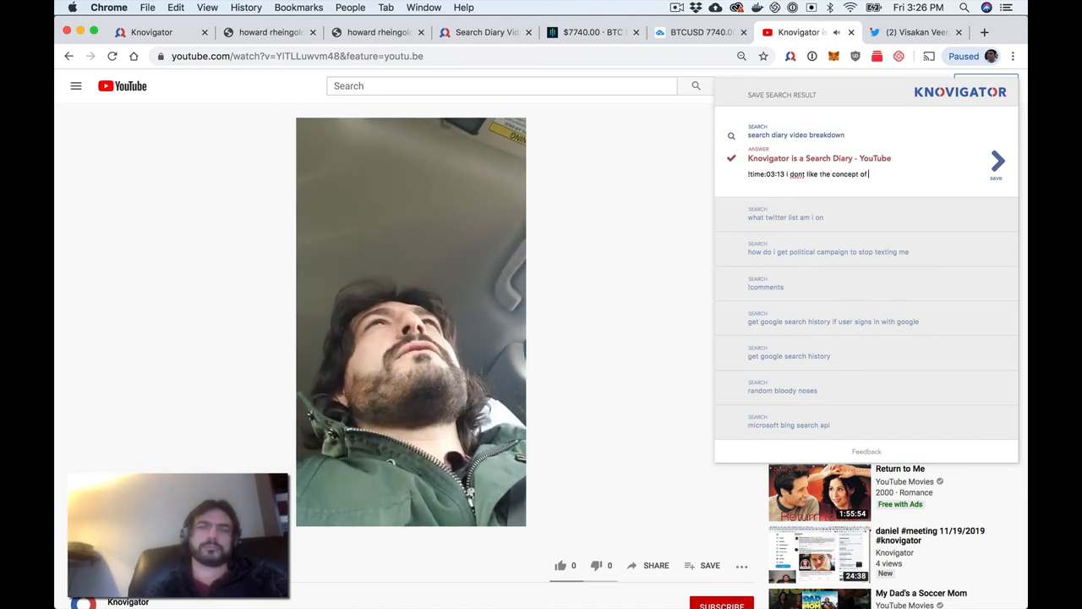
type("bookmarking tools. wh")
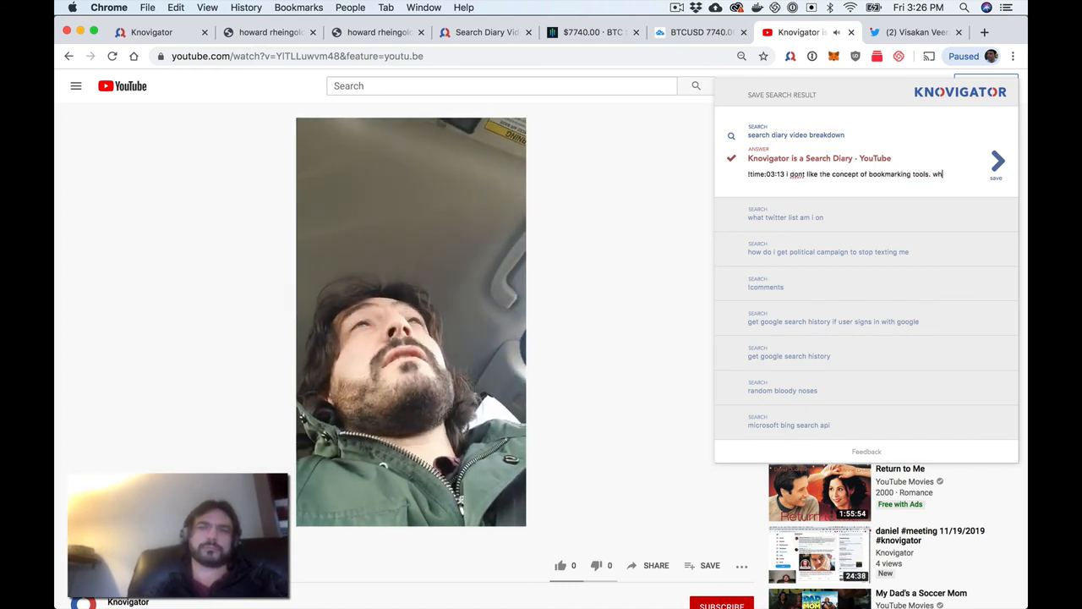
type("bookmarks dont provi")
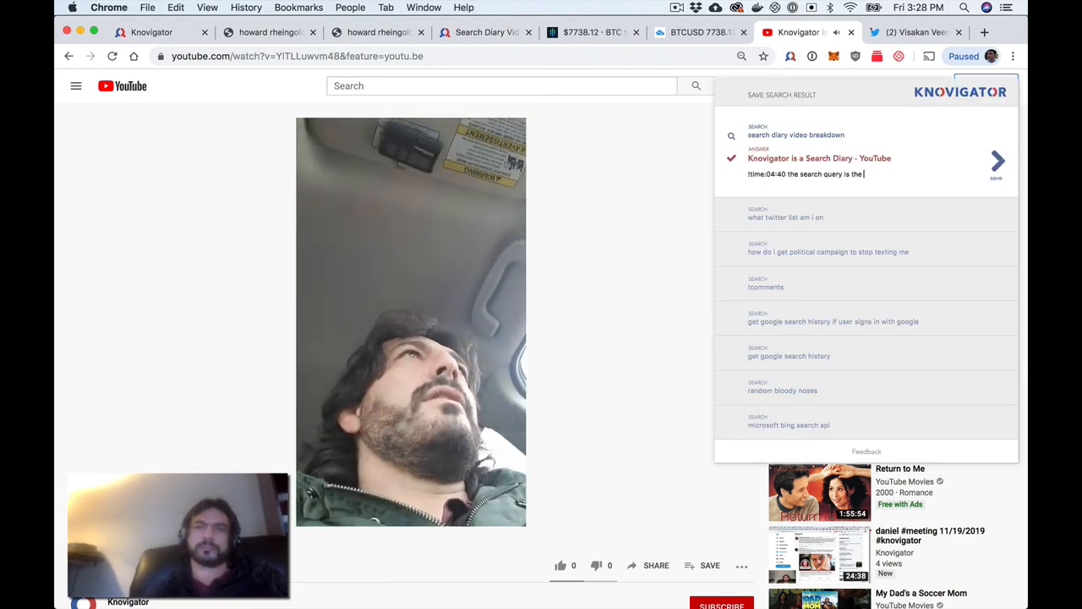
type("categorization, organiza")
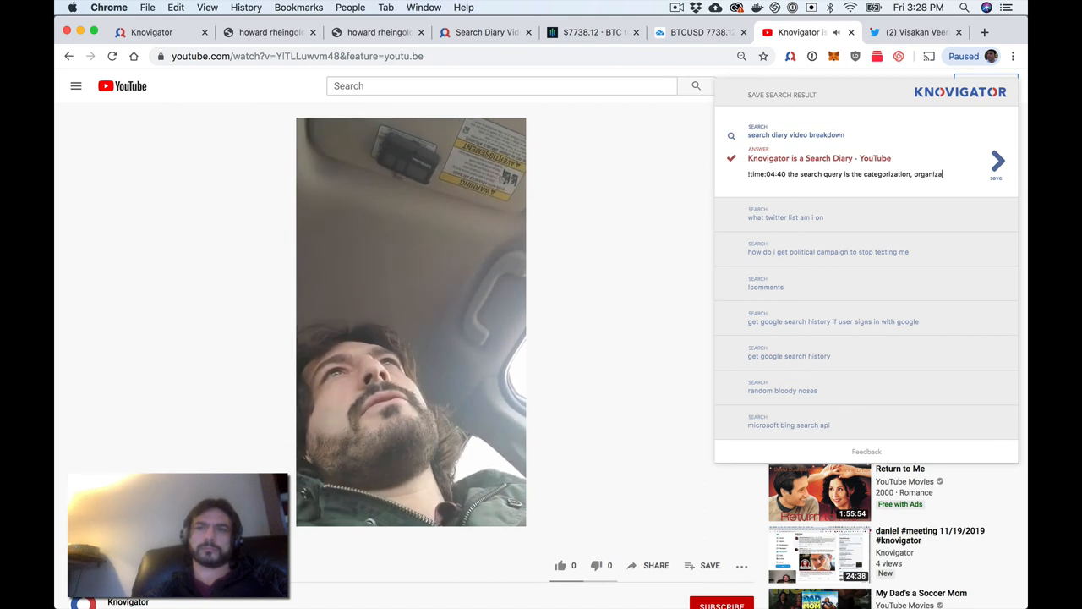